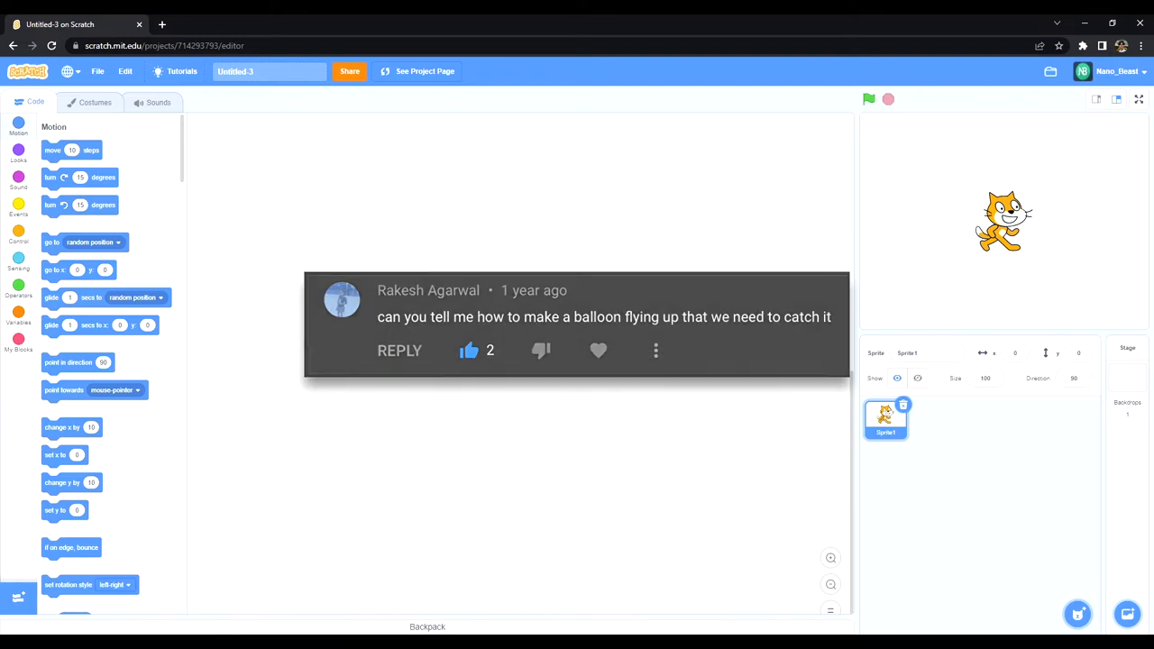
- Bring up the sprite library to choose a new character for the game
left_click(1127, 360)
type("b")
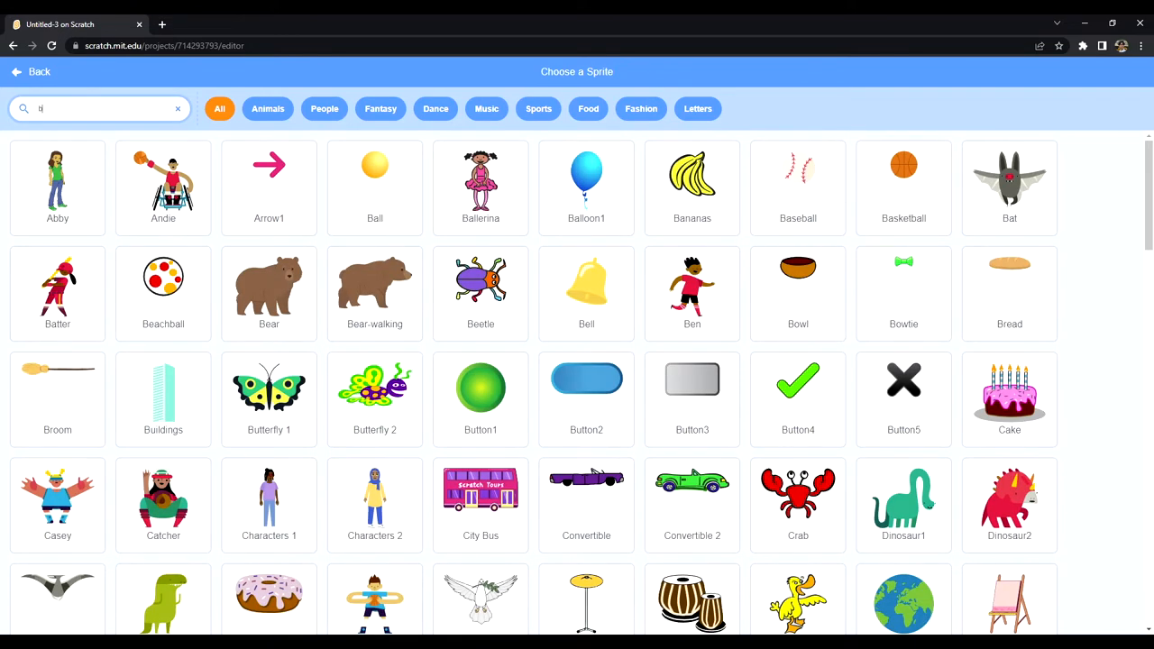
- Add the Balloon1 sprite in place of the cat and switch to the Events blocks
left_click(586, 186)
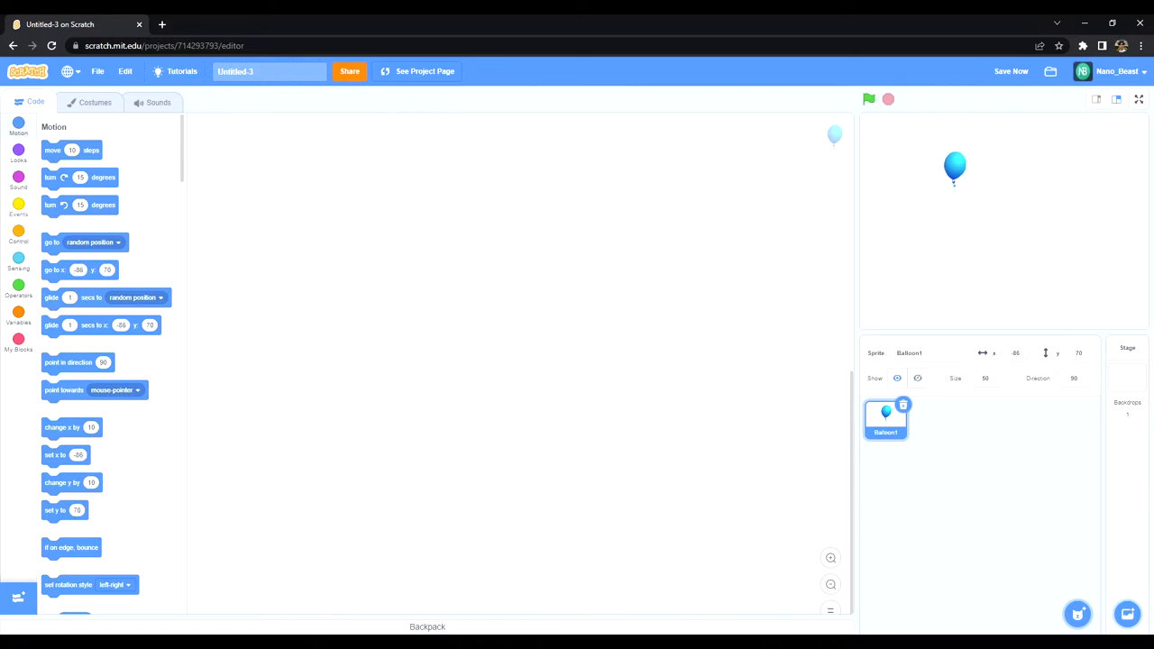
left_click(18, 209)
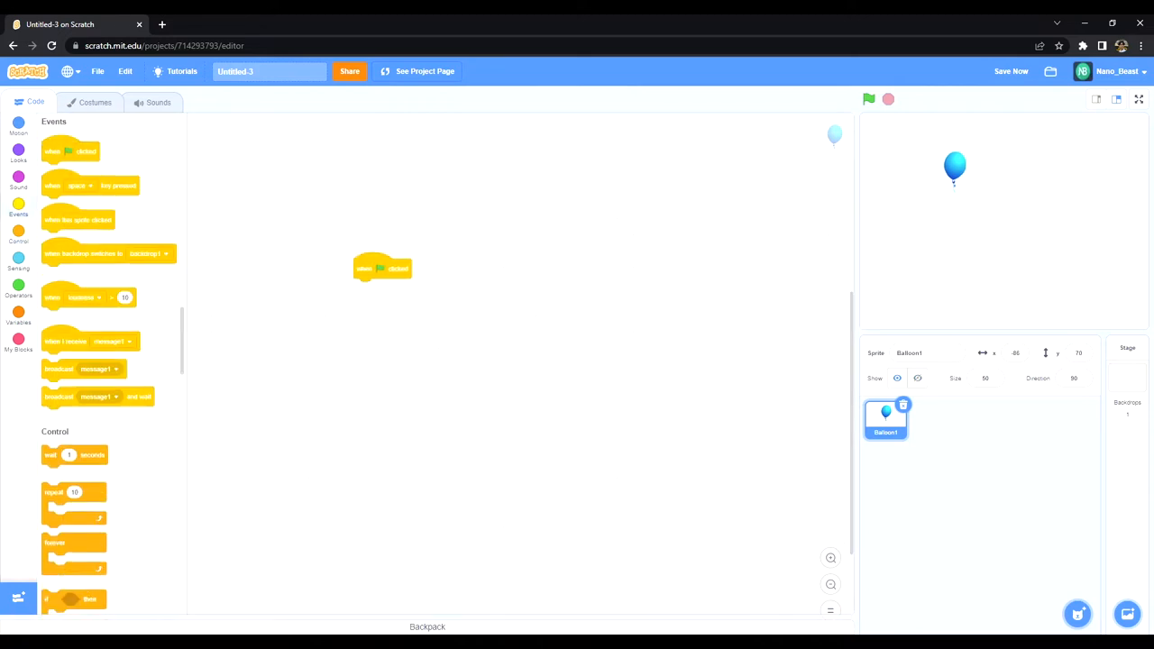
- Place the green-flag hat block and attach a forever loop with an if-then inside it
left_click_drag(382, 267, 432, 156)
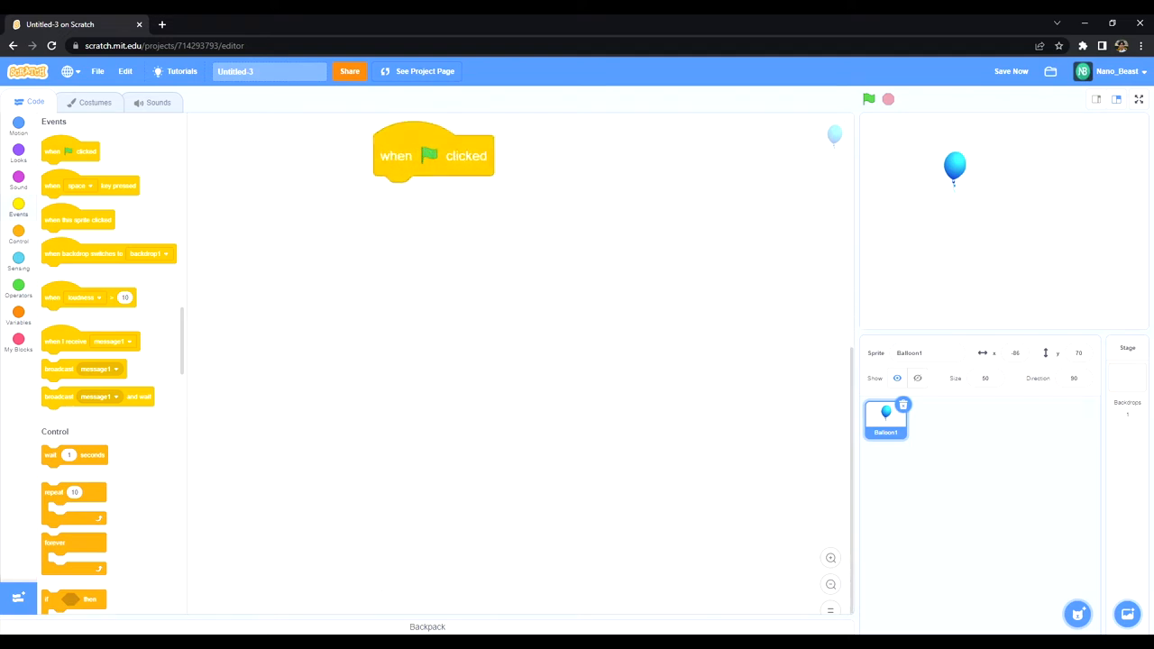
left_click_drag(432, 155, 328, 213)
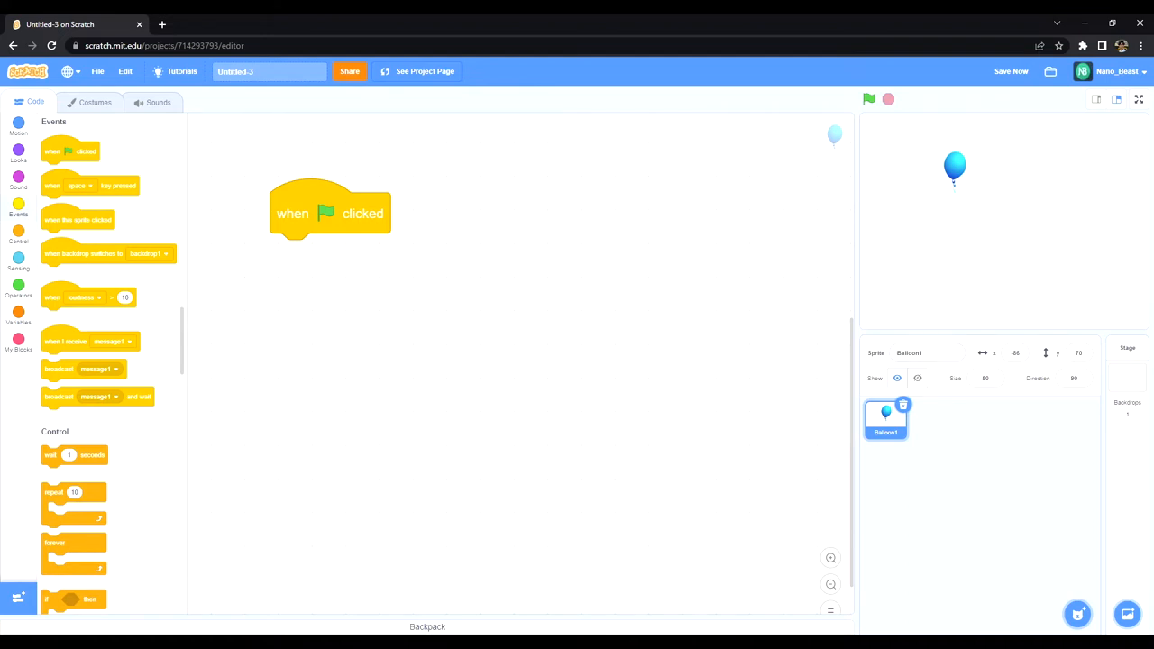
left_click_drag(73, 541, 334, 281)
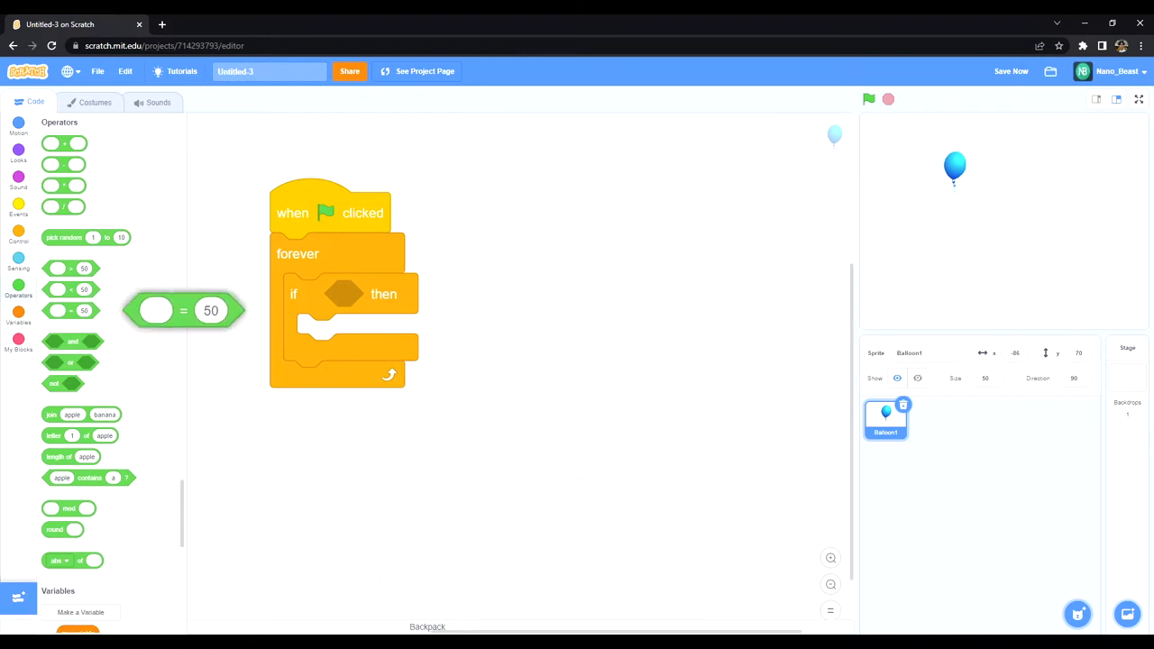
- Fill the if condition with an equals check comparing y position to -180
left_click_drag(184, 310, 393, 292)
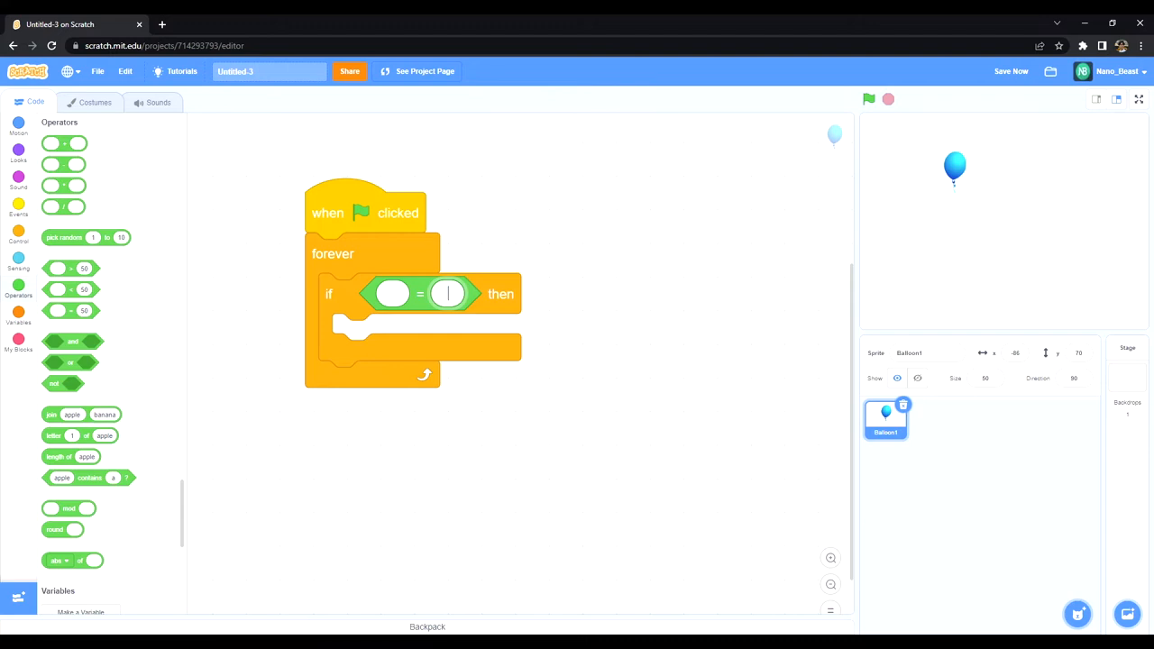
type("-180")
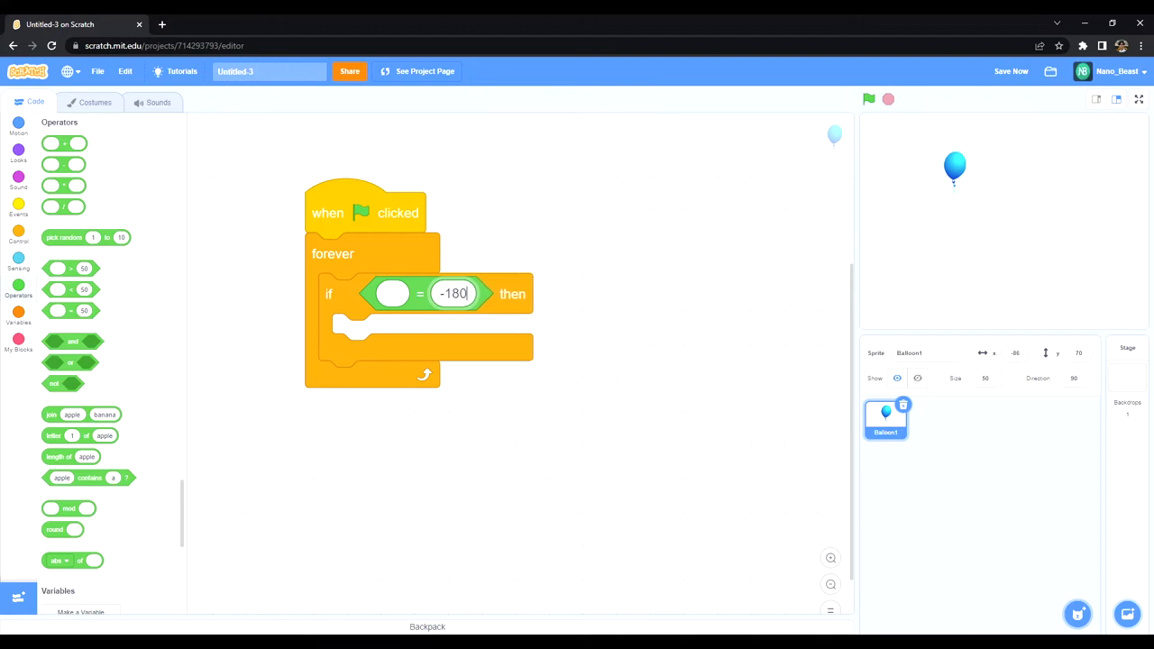
left_click(18, 261)
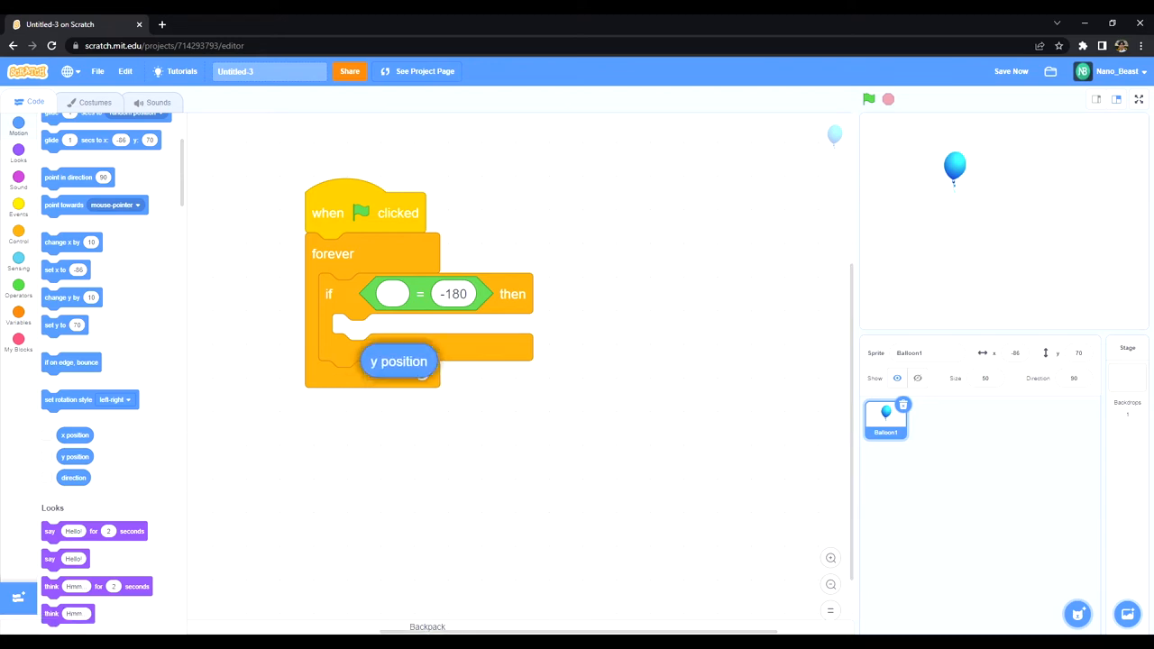
left_click_drag(399, 360, 393, 296)
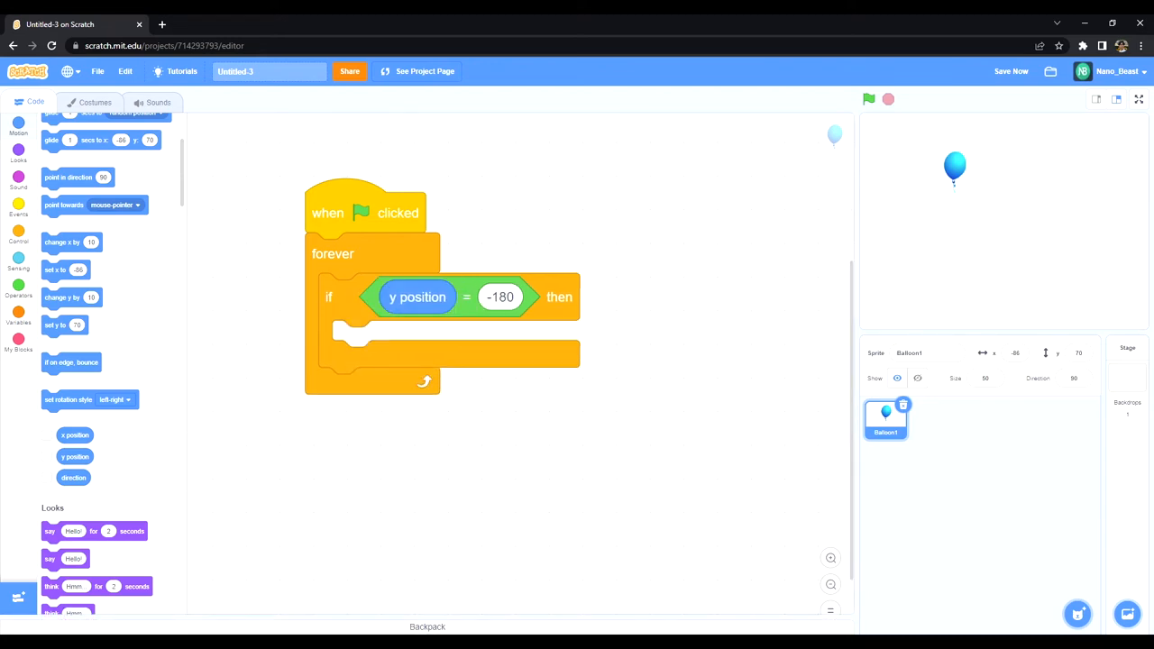
left_click(18, 153)
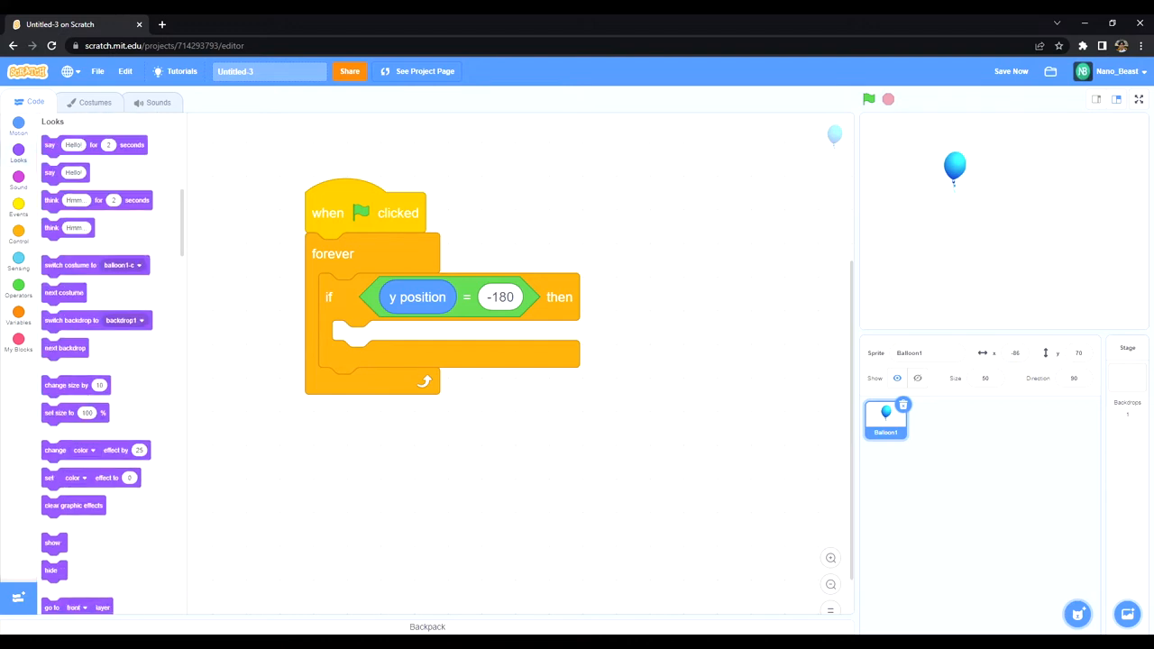
left_click(18, 131)
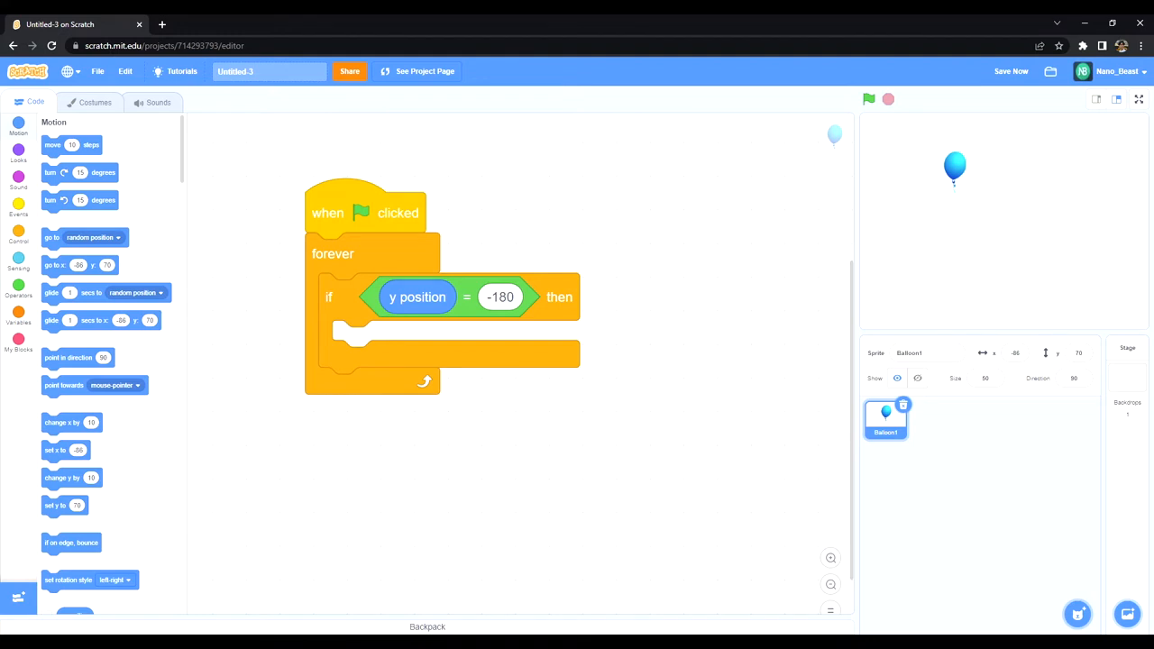
- Inside the if, add go to x -86 y 145, show, then glide 1 second to a random position
left_click_drag(101, 292, 306, 349)
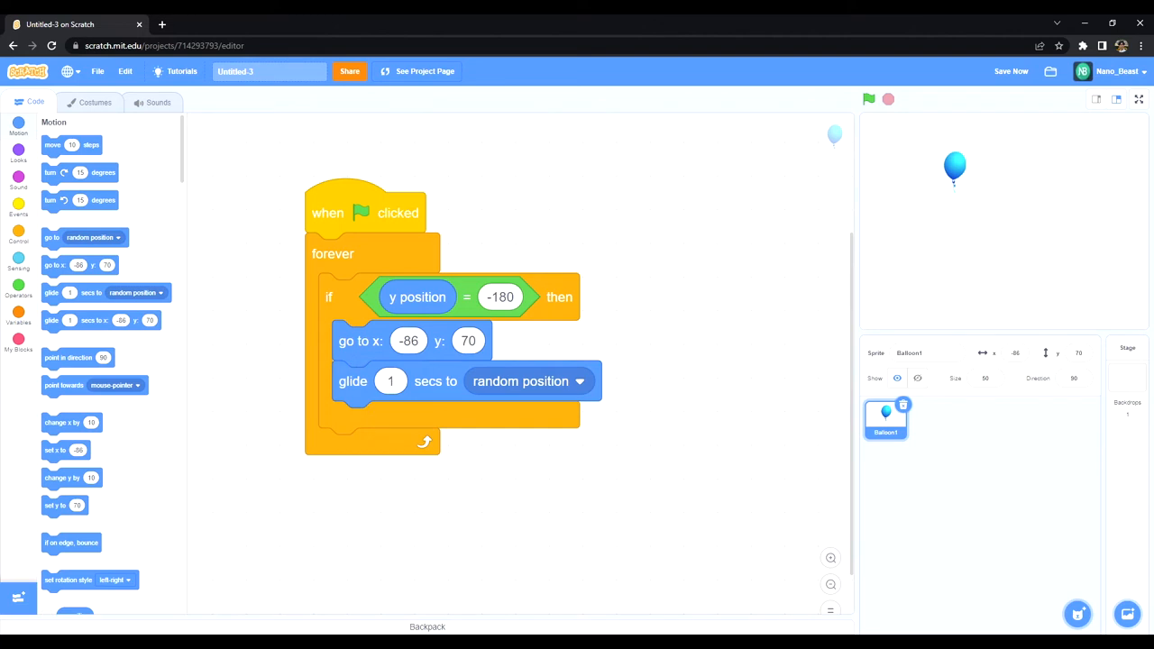
left_click(18, 150)
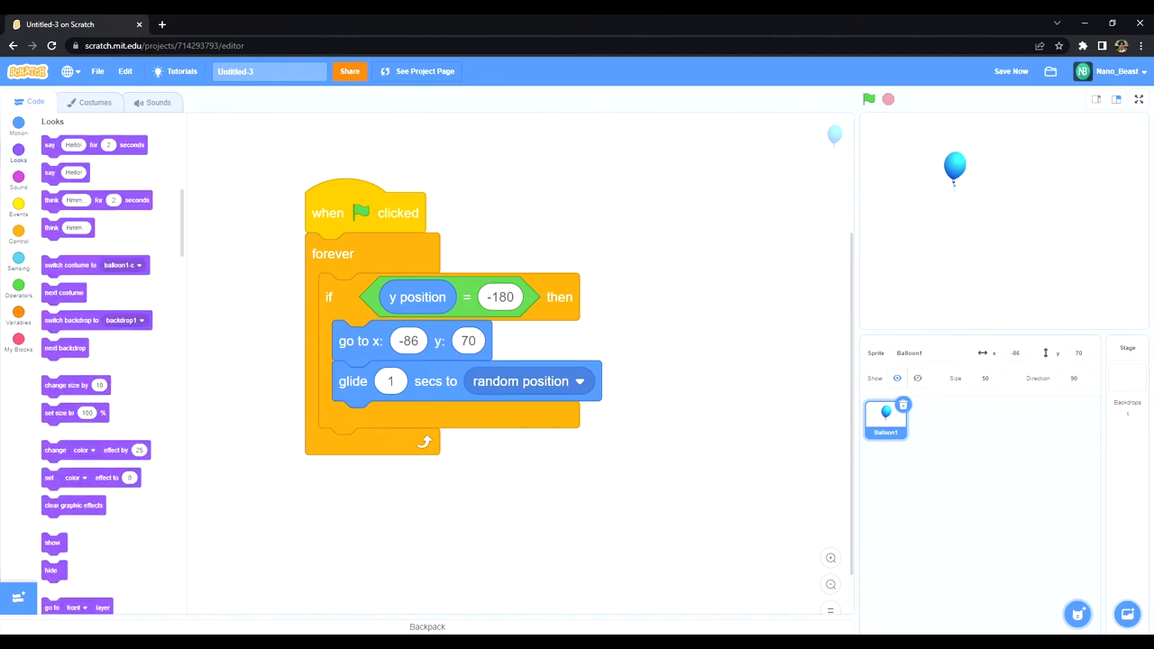
left_click_drag(52, 541, 379, 385)
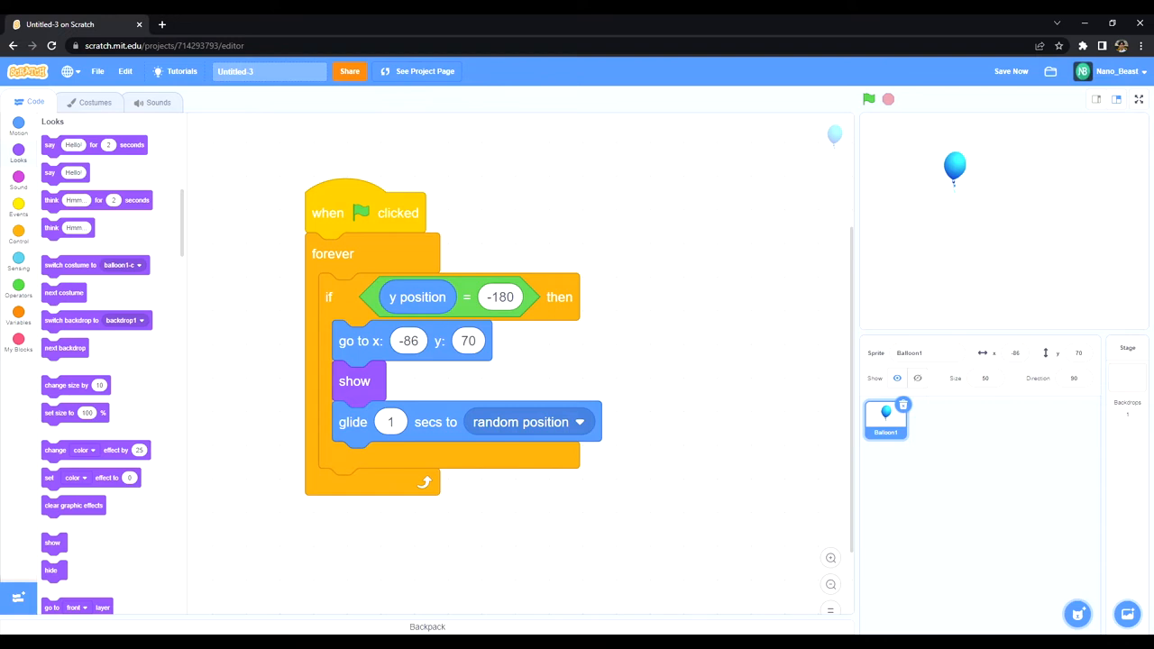
left_click(1009, 73)
type("145")
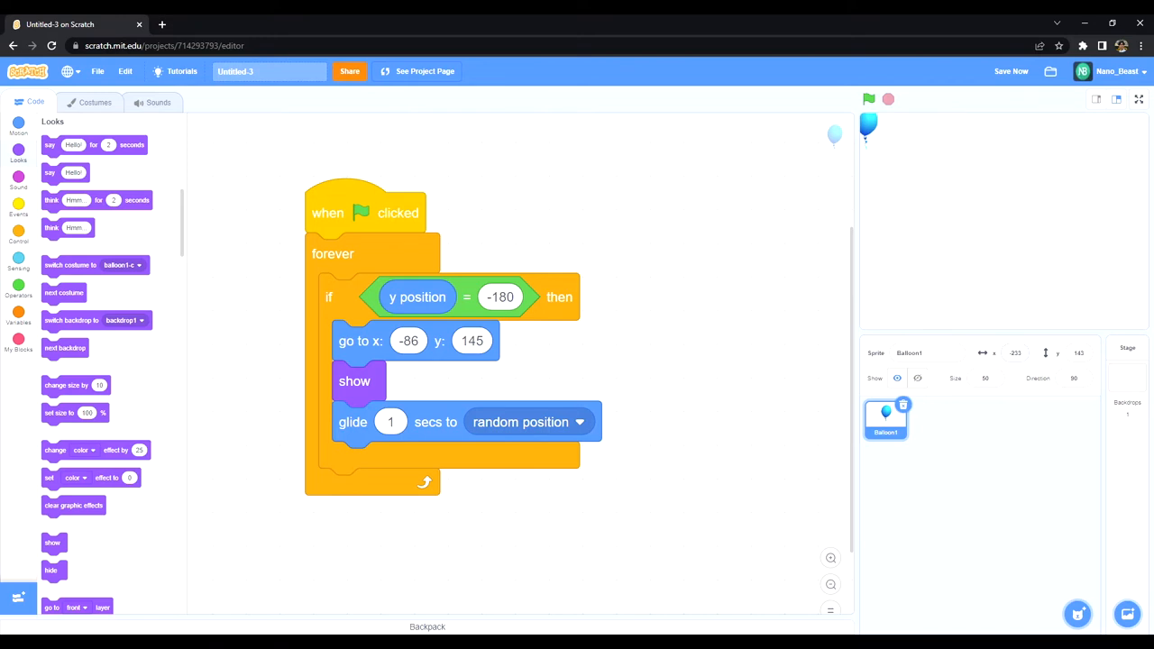
- Use pick random -230 to 230 for the start x and a glide-to-x-y block for the target x
left_click(18, 288)
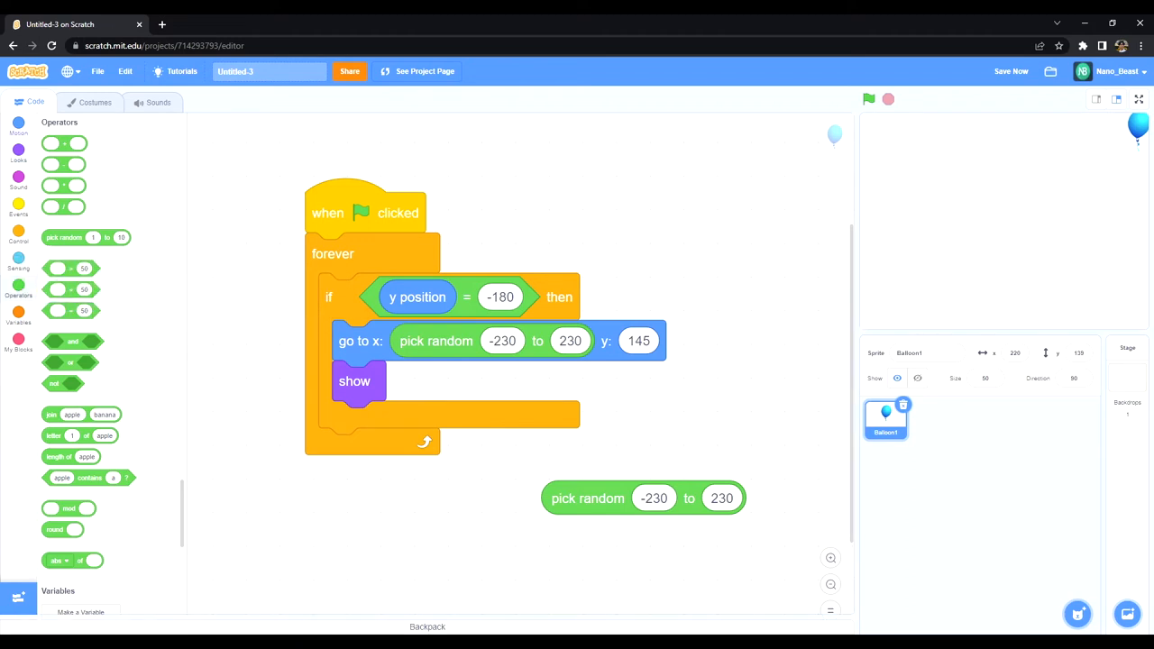
left_click(18, 134)
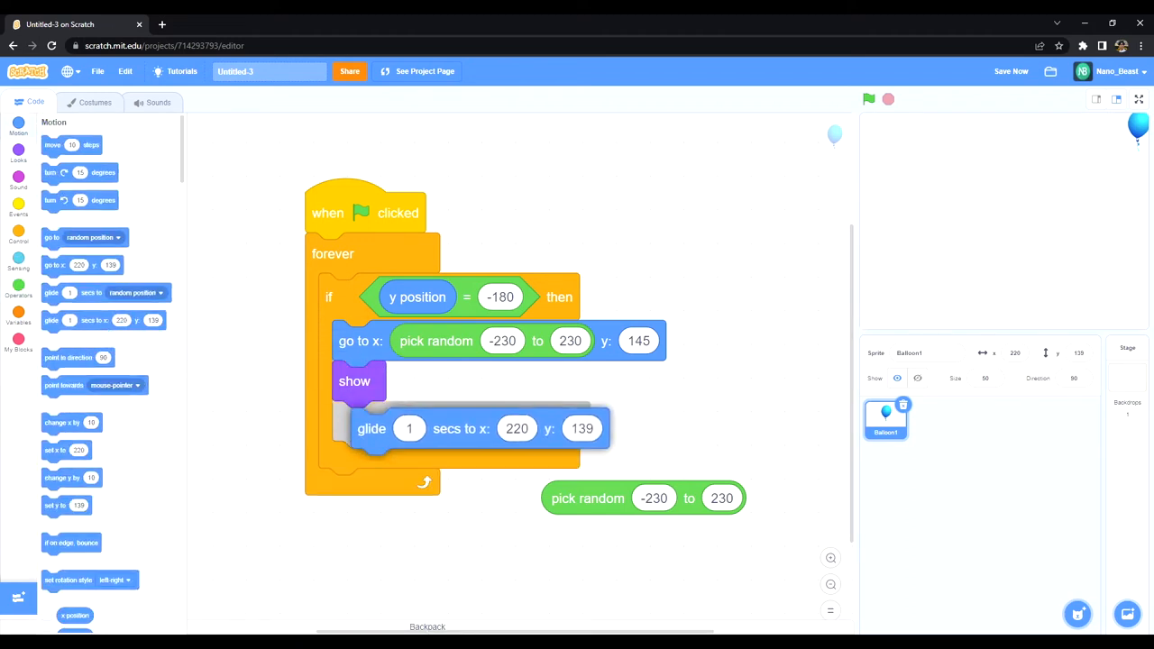
left_click_drag(642, 498, 516, 422)
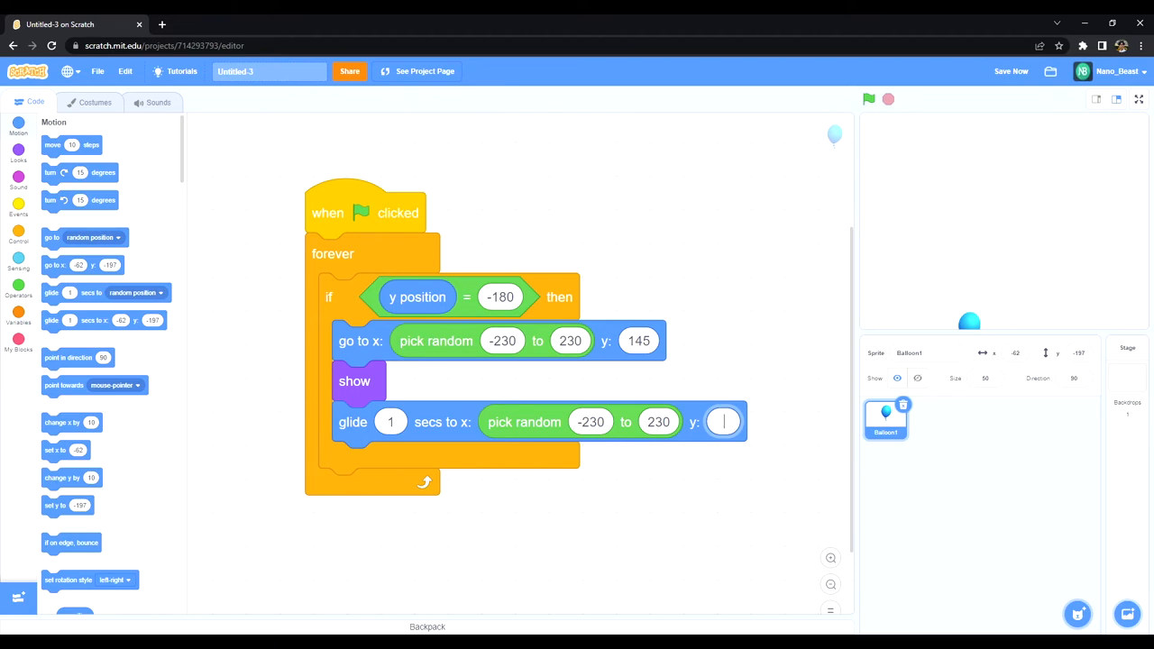
- Set the glide's y and the equals check both to -200, then run the script to test the fall
type("-200")
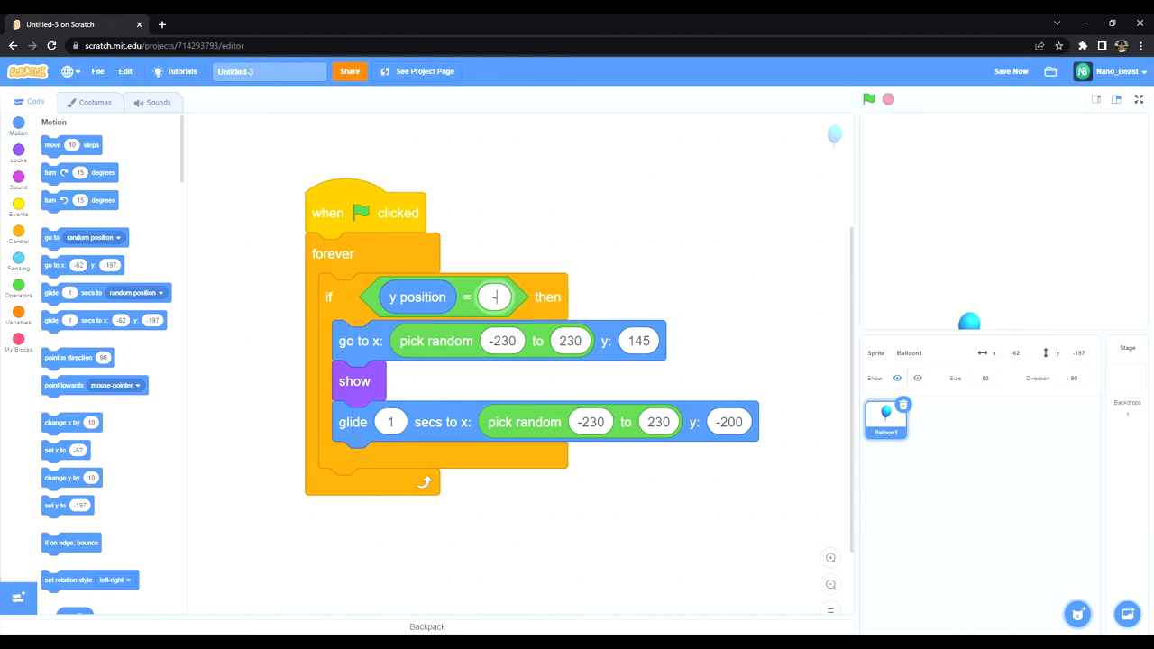
type("-200")
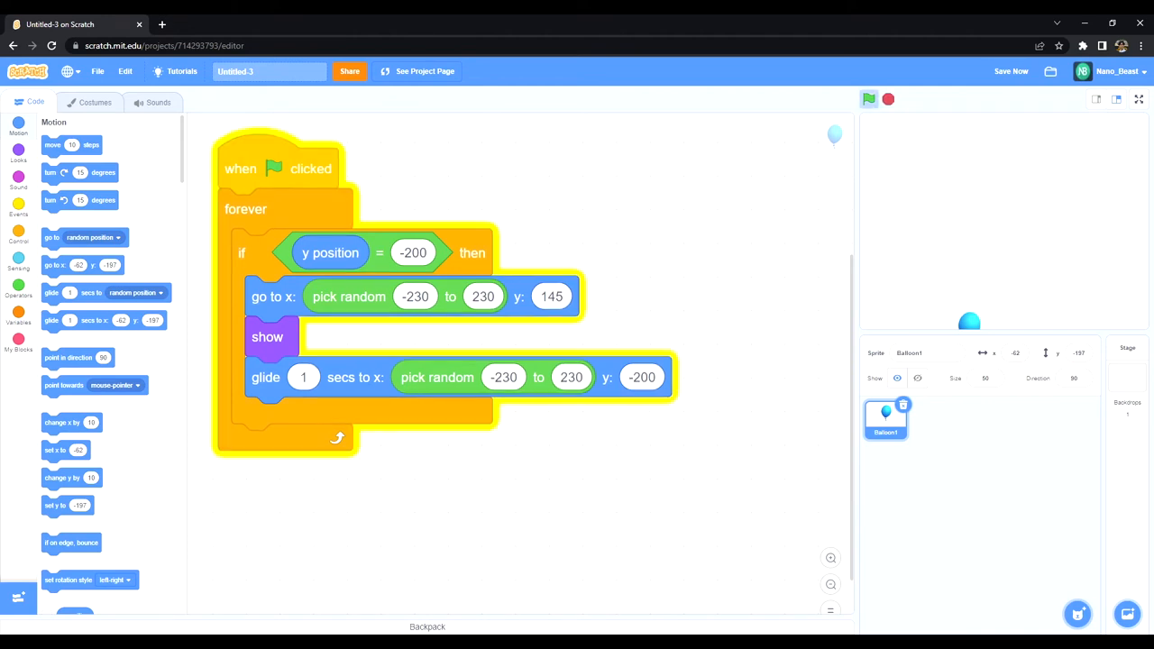
left_click(869, 99)
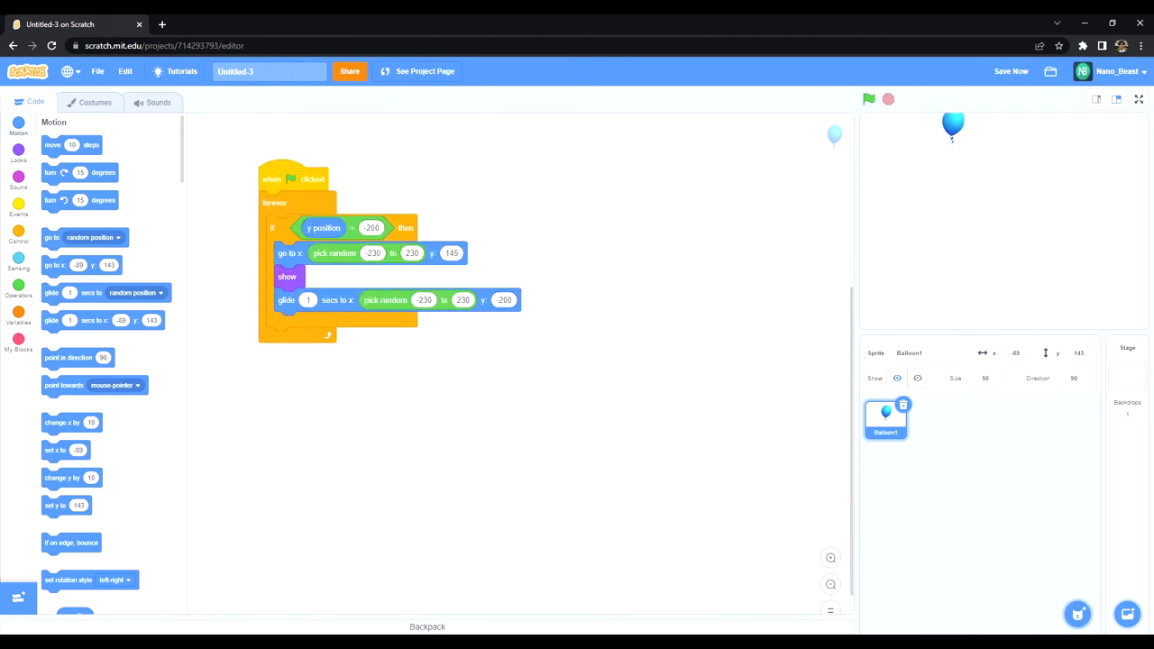
left_click(18, 212)
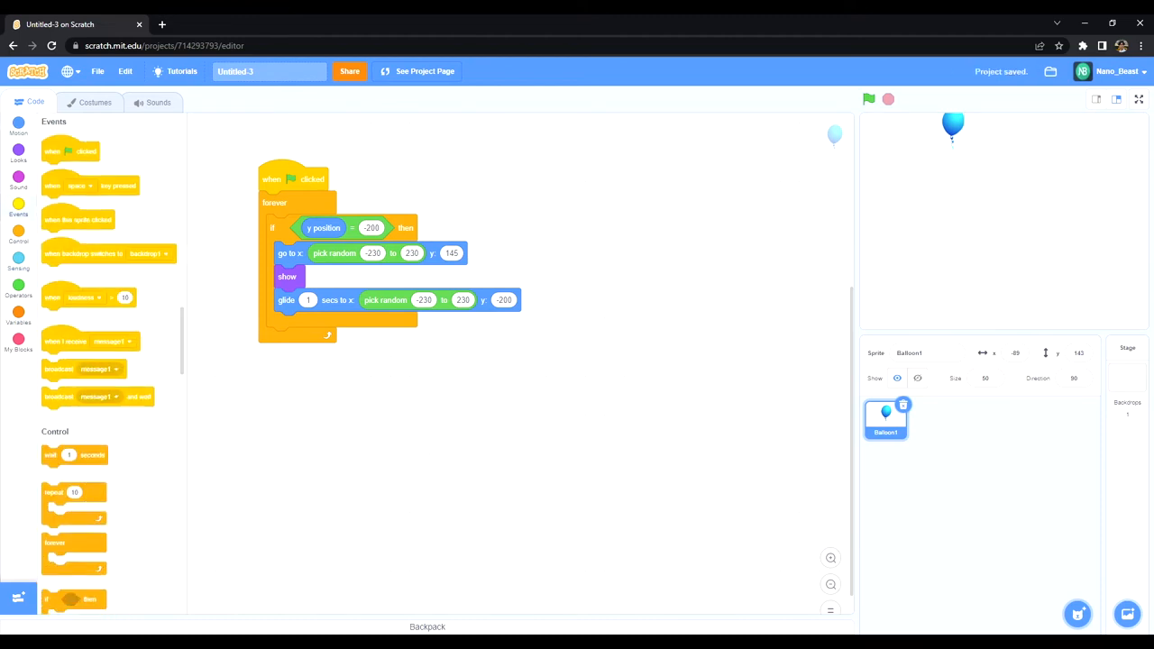
- Place 'when I receive message1' and 'when this sprite clicked' hat blocks beside the main script
left_click_drag(65, 341, 627, 175)
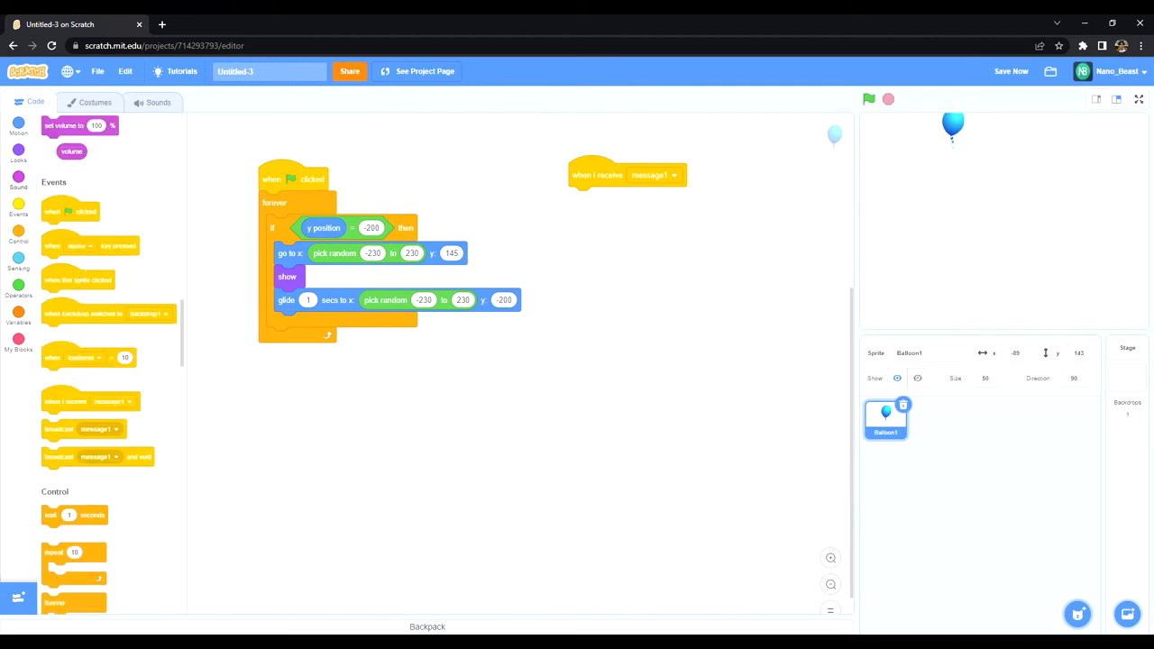
left_click_drag(78, 279, 775, 173)
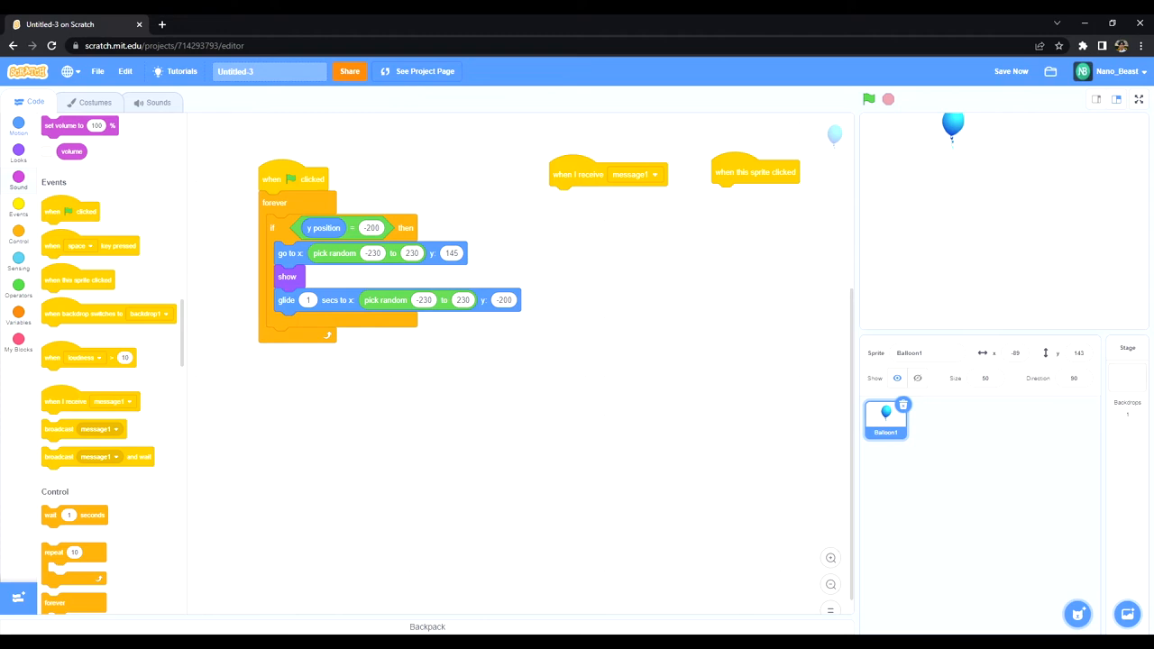
left_click(18, 136)
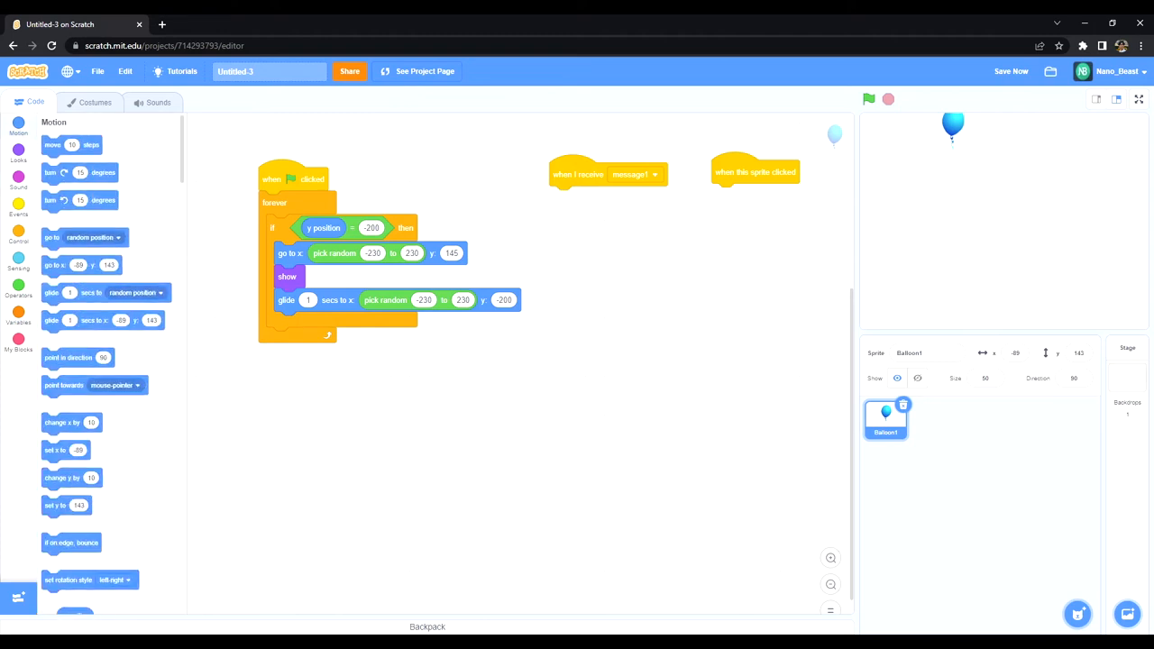
- Duplicate the go-to, show and glide steps under message1; make clicks wait 0.5, broadcast message1 and hide
right_click(342, 253)
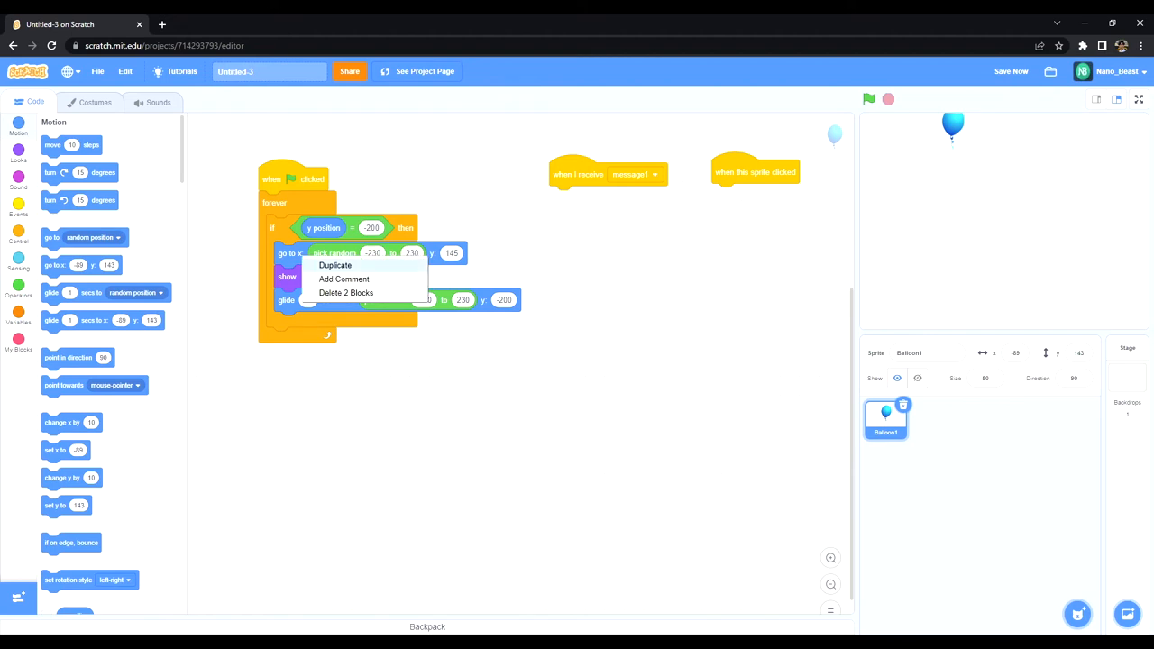
left_click(335, 263)
type("0.1")
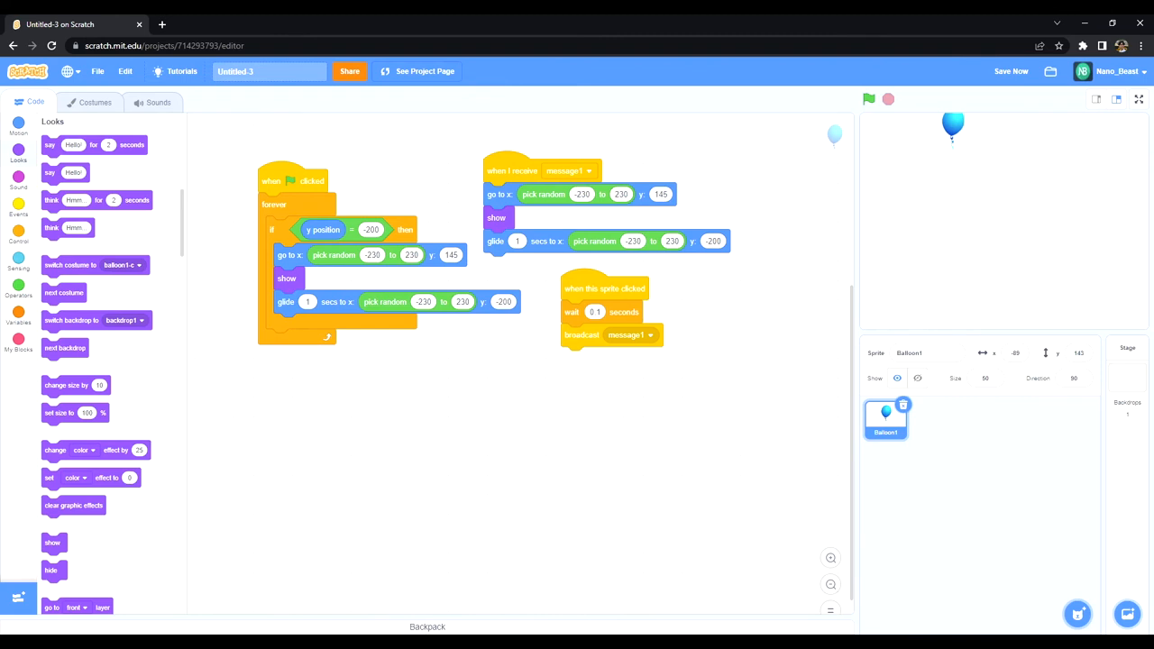
left_click_drag(51, 570, 573, 359)
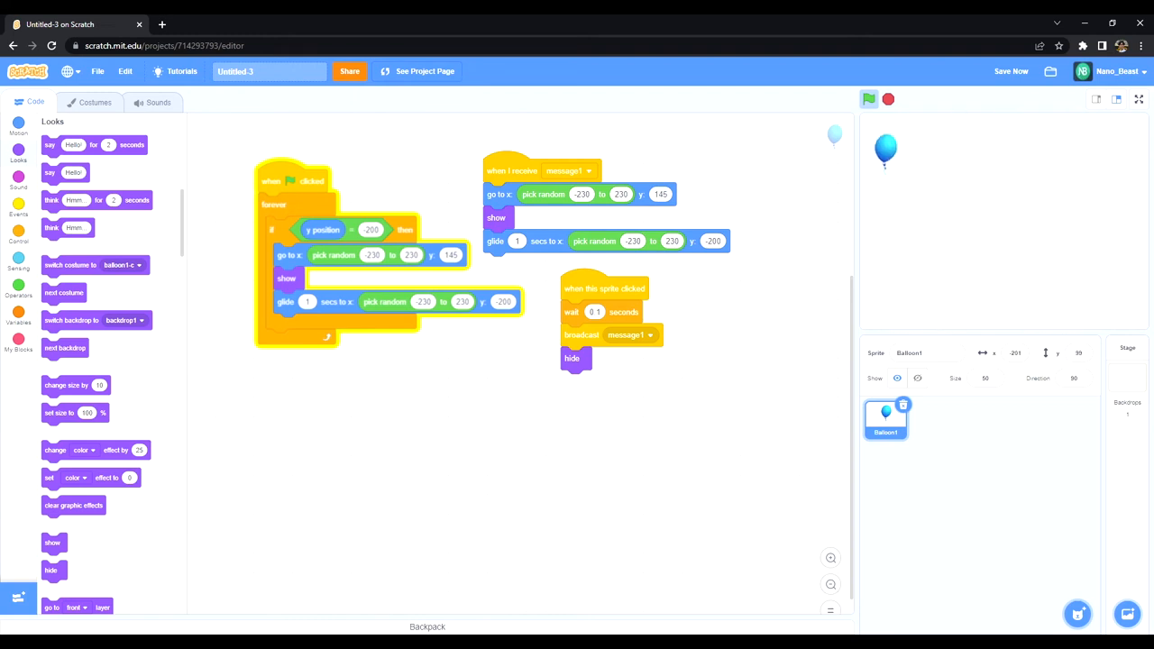
- Test-run the game, stop it, and switch to the Variables blocks
left_click_drag(886, 152, 1071, 130)
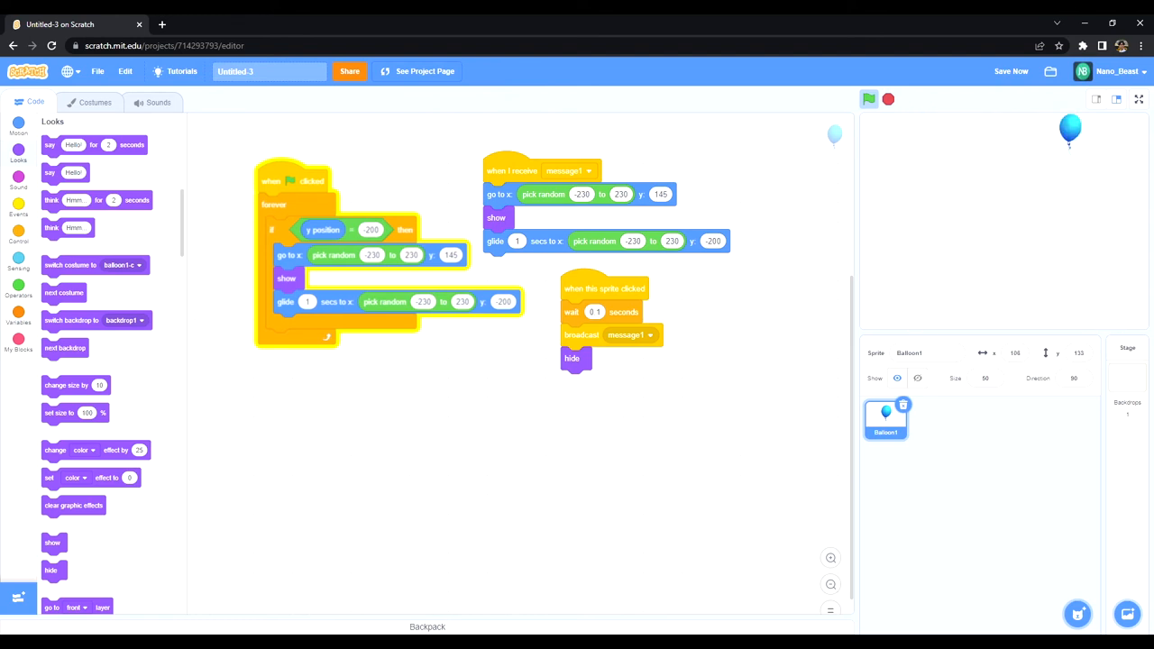
left_click_drag(1070, 130, 908, 213)
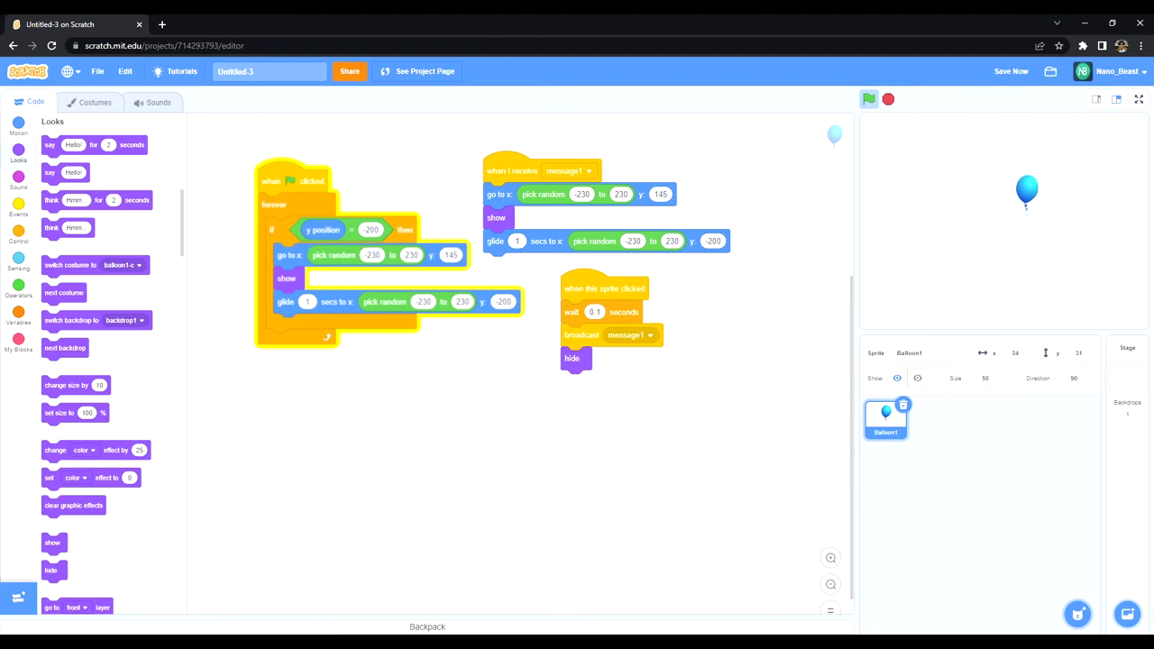
left_click(869, 99)
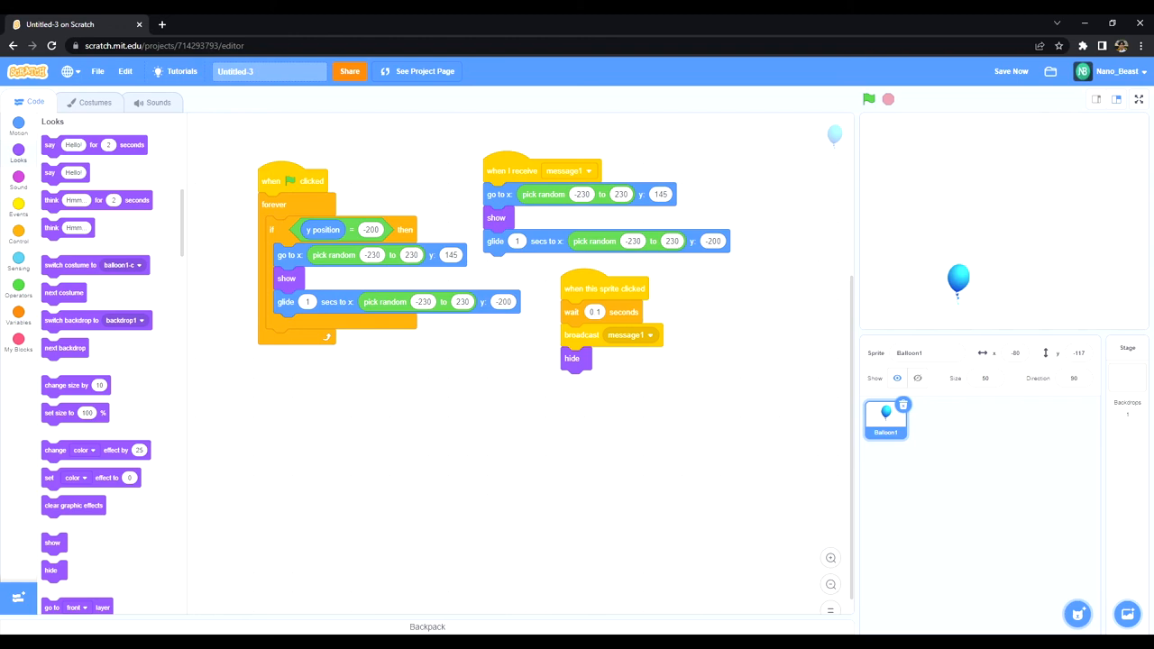
left_click(18, 317)
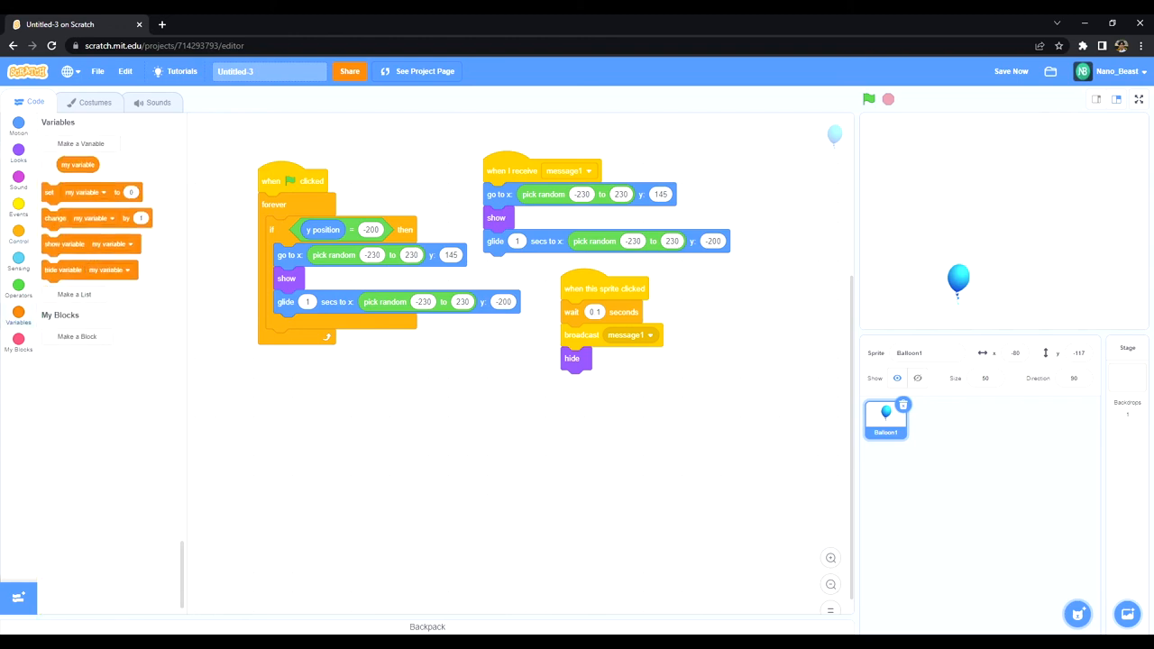
- Create a variable named score, kept for all sprites
left_click(82, 144)
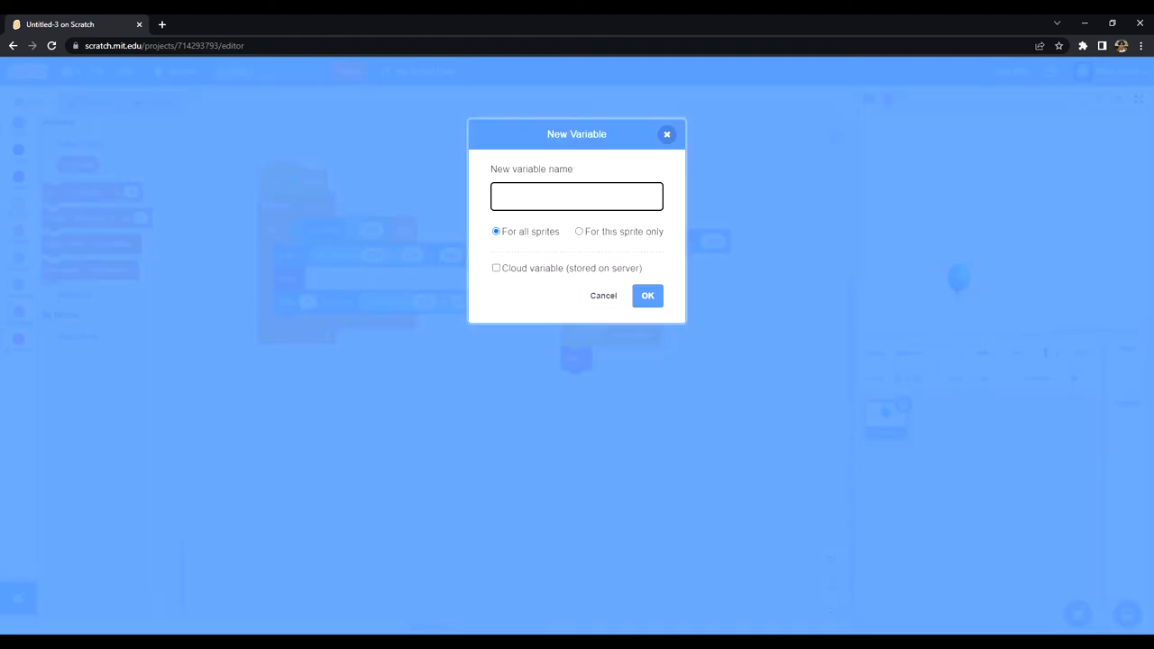
type("score")
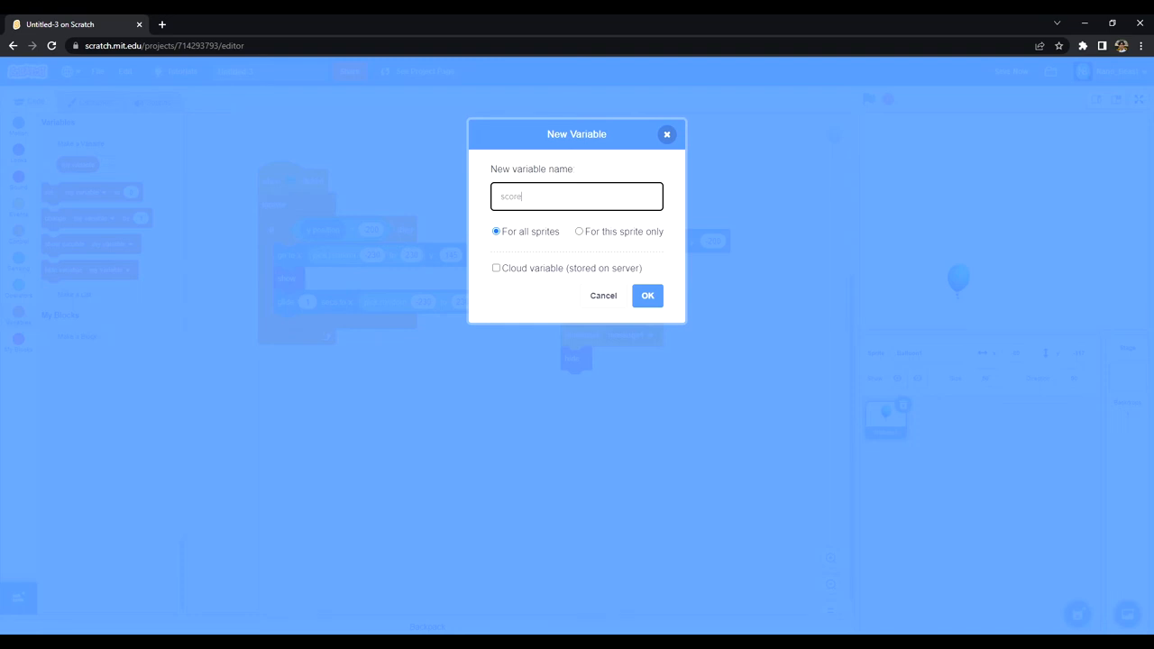
left_click(647, 296)
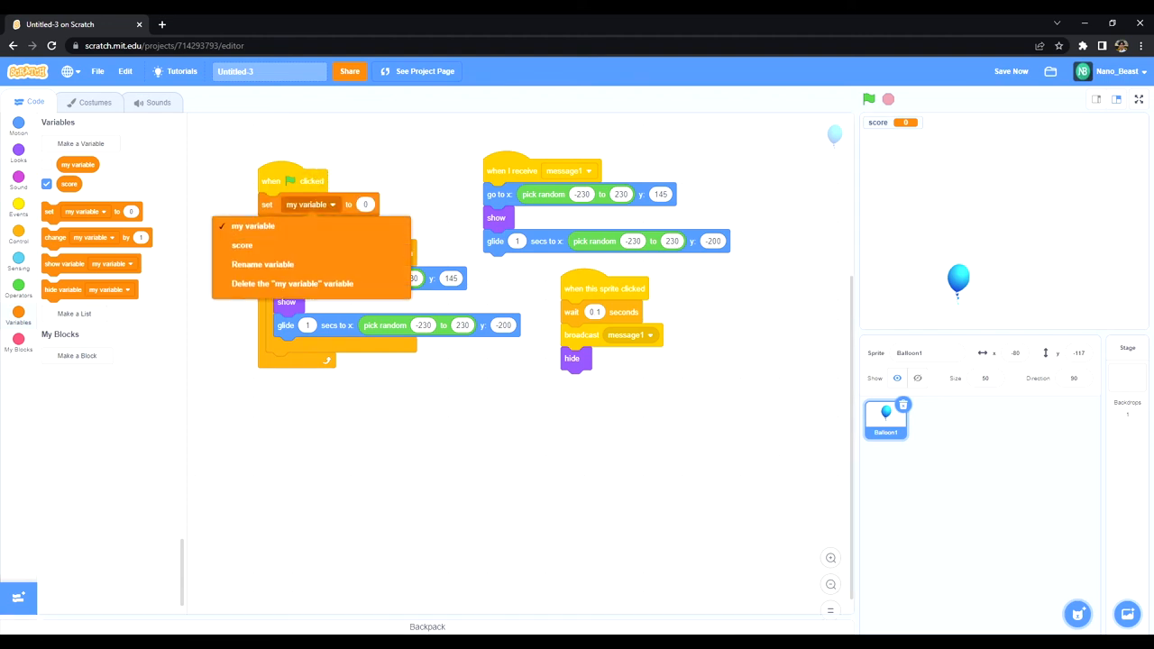
- Reset score to 0 on the flag script and add 1 to score on each balloon click
left_click(241, 245)
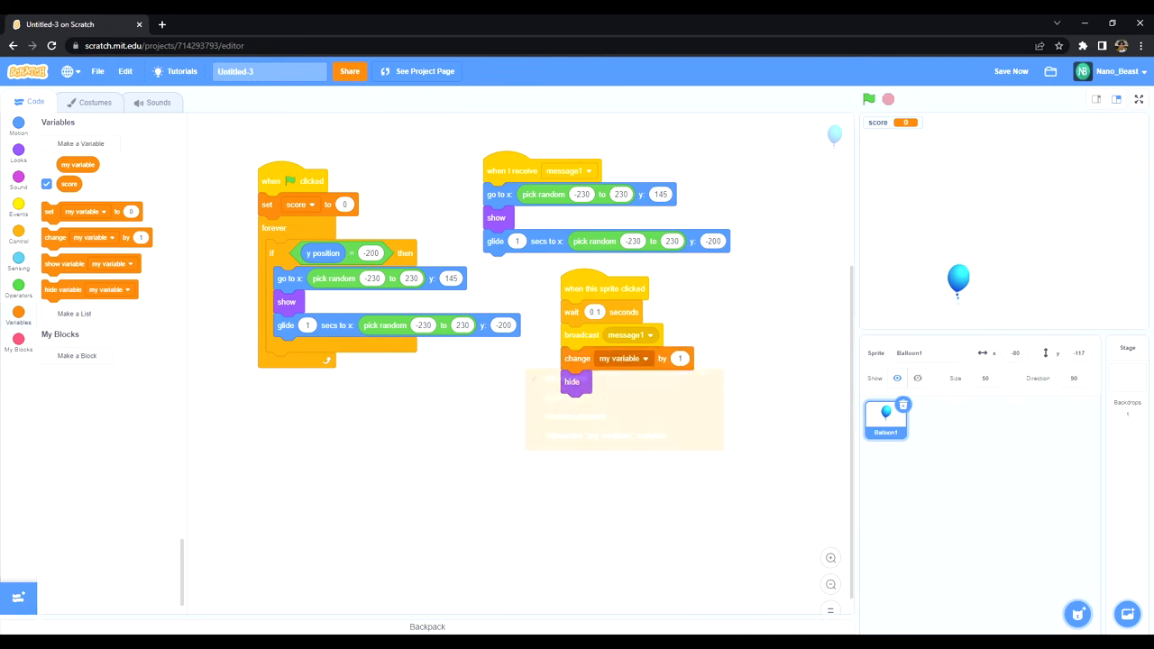
left_click(622, 357)
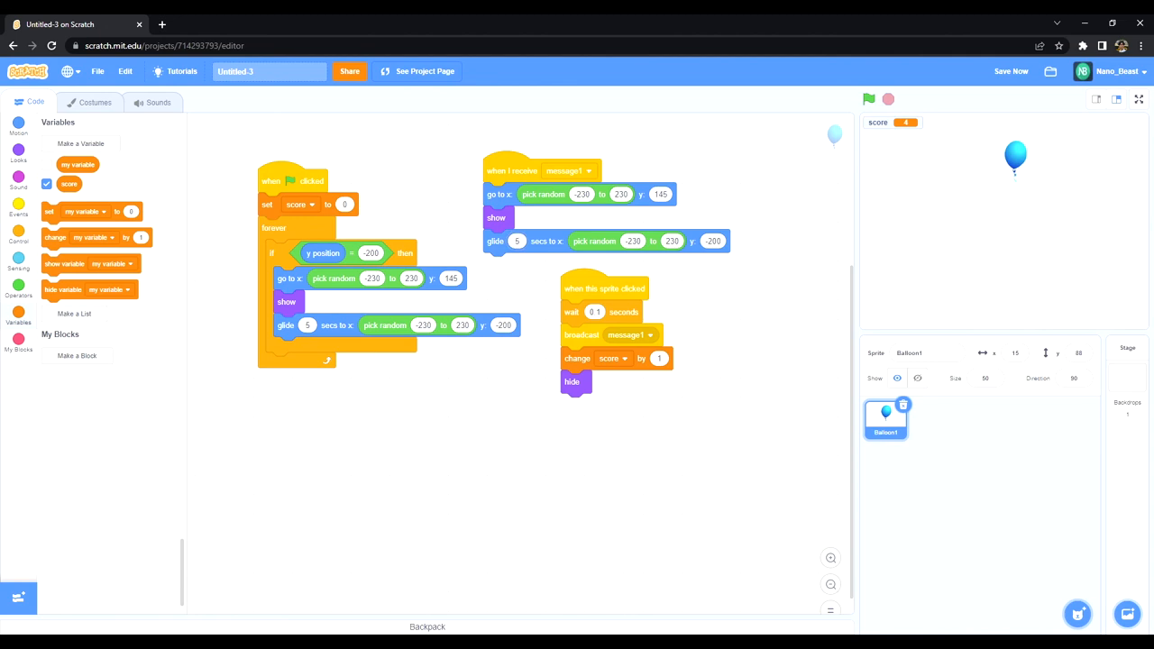
left_click(18, 125)
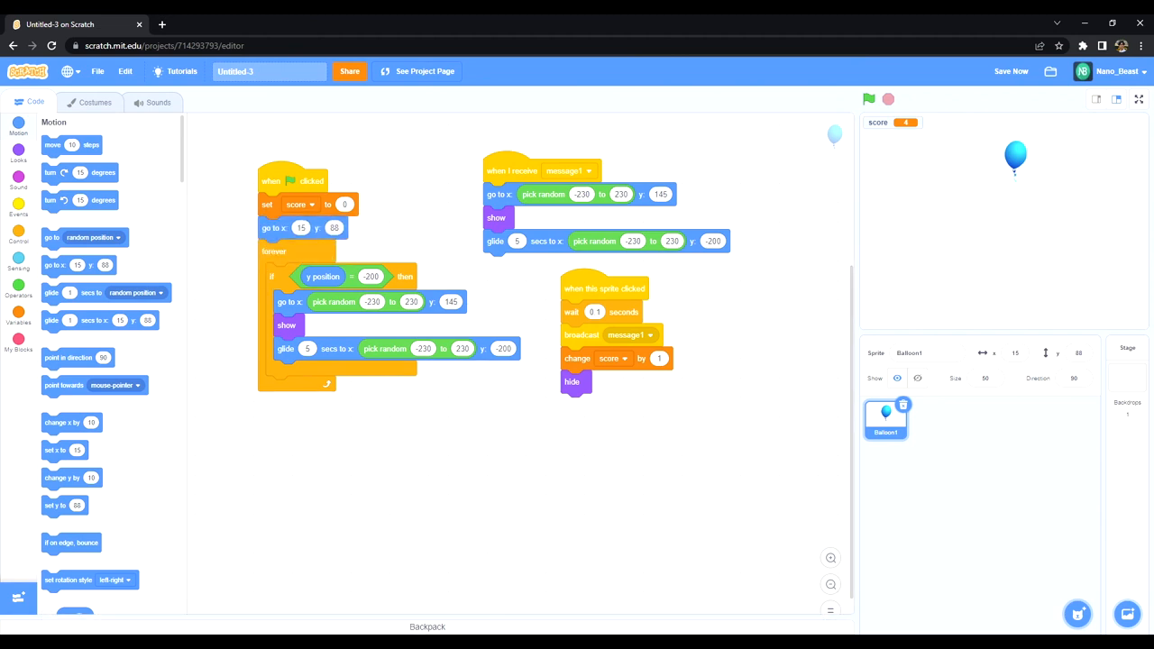
- Give the flag script's go-to block fixed starting x y values, then run and stop a test
left_click(869, 99)
type("0")
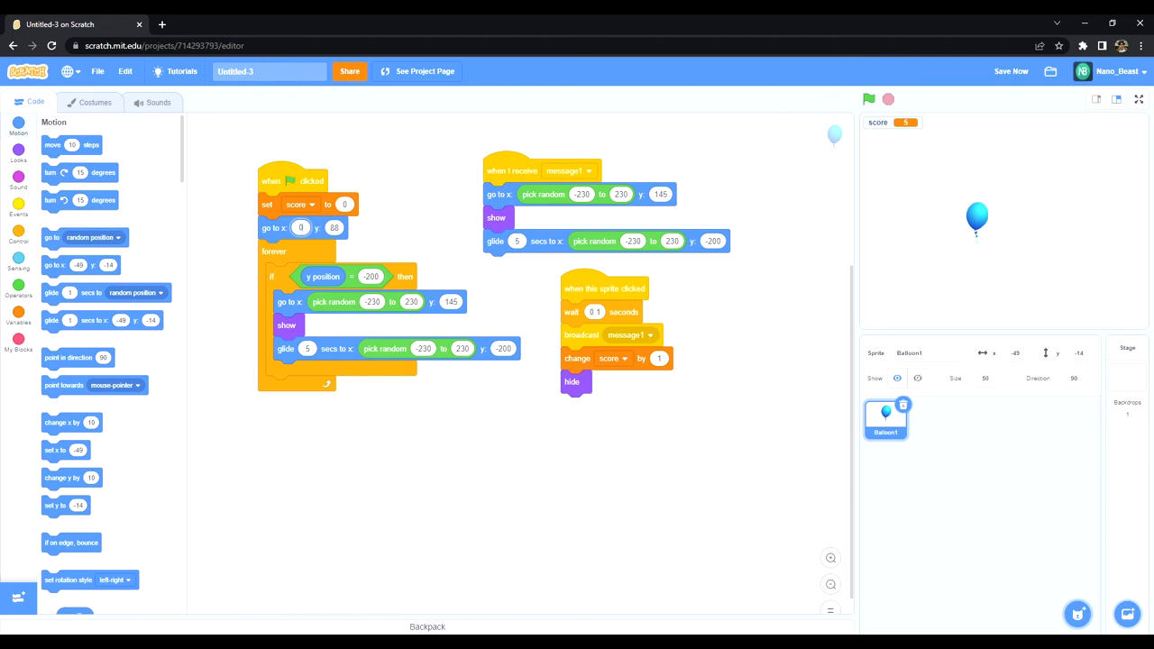
left_click(869, 99)
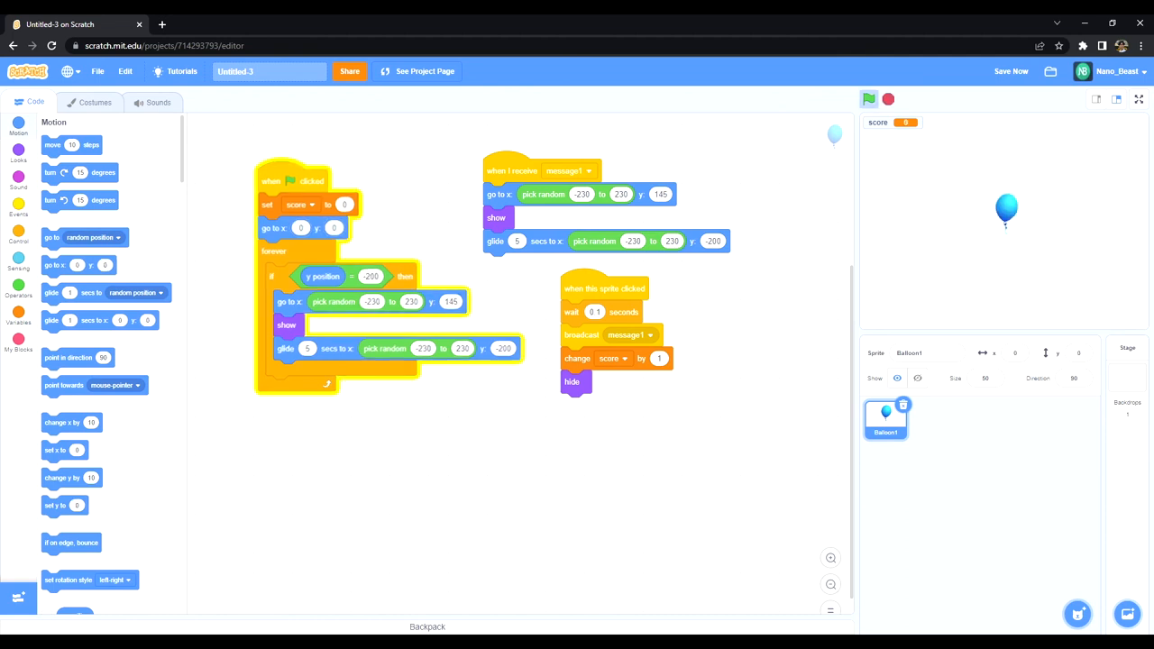
left_click(1006, 213)
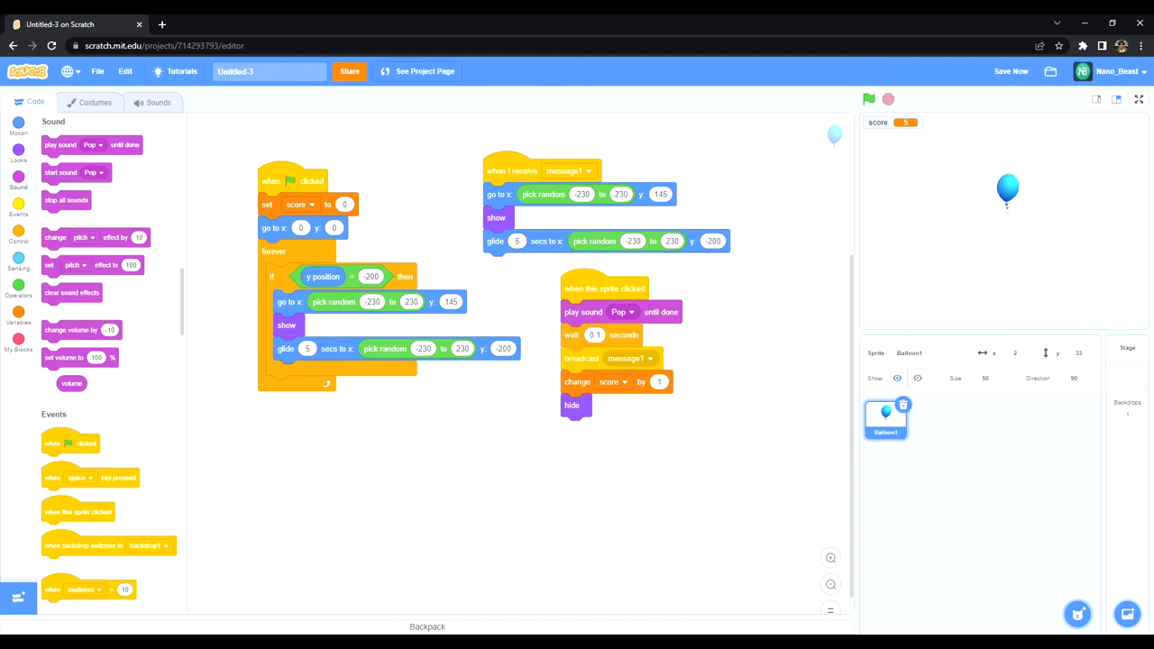
- Run the game and pop the falling balloon to hear the Pop sound and score
left_click(868, 99)
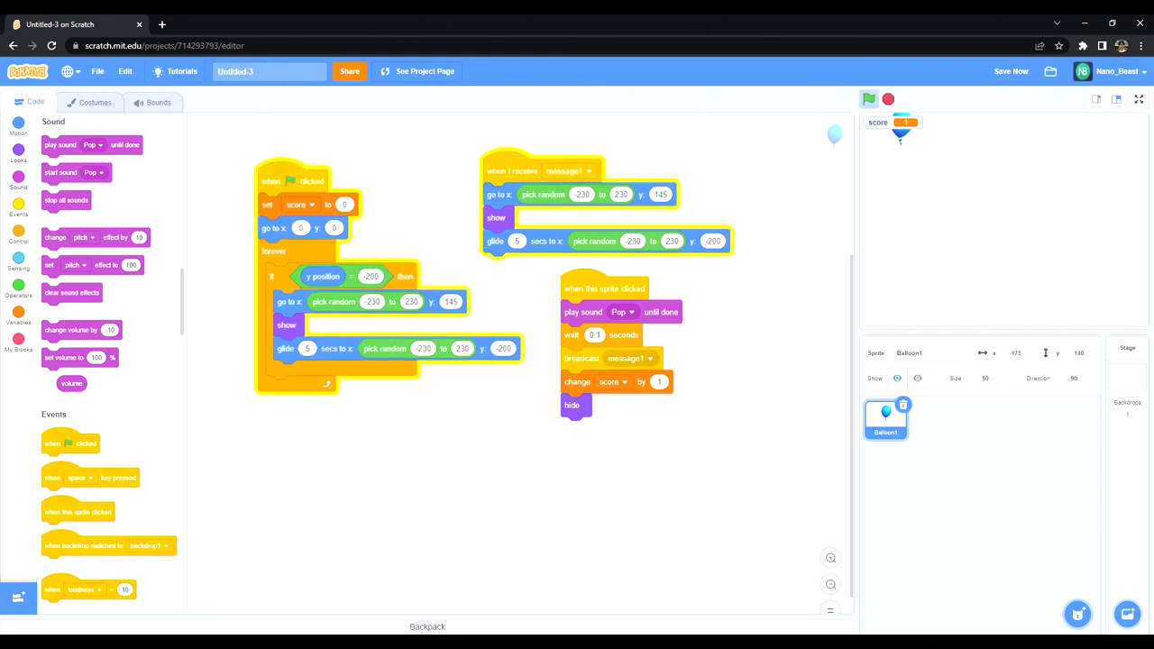
left_click(869, 99)
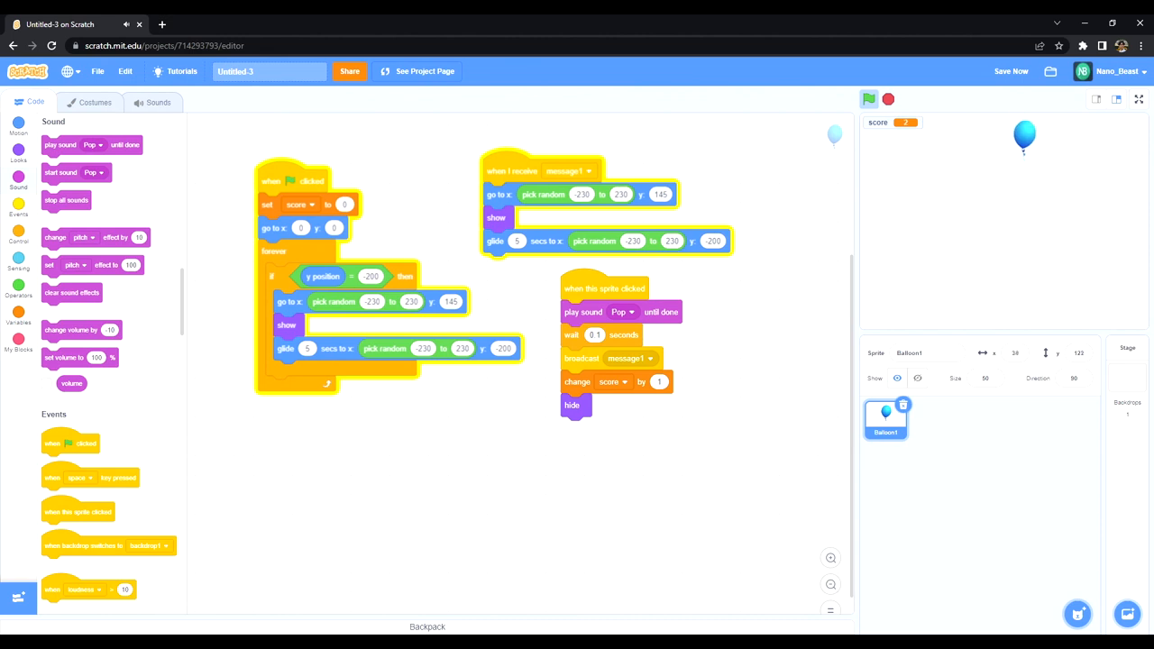